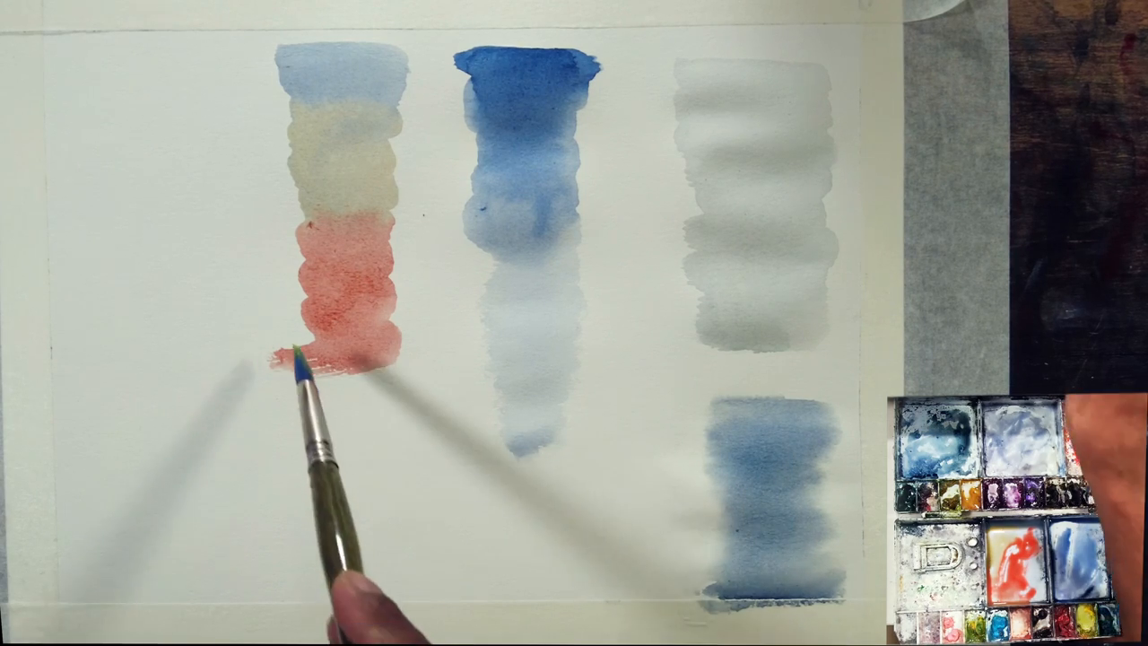
# Paint a yellow band directly beneath the red section of the multicolor gradient strip
pyautogui.moveTo(314, 359); pyautogui.dragTo(350, 395)
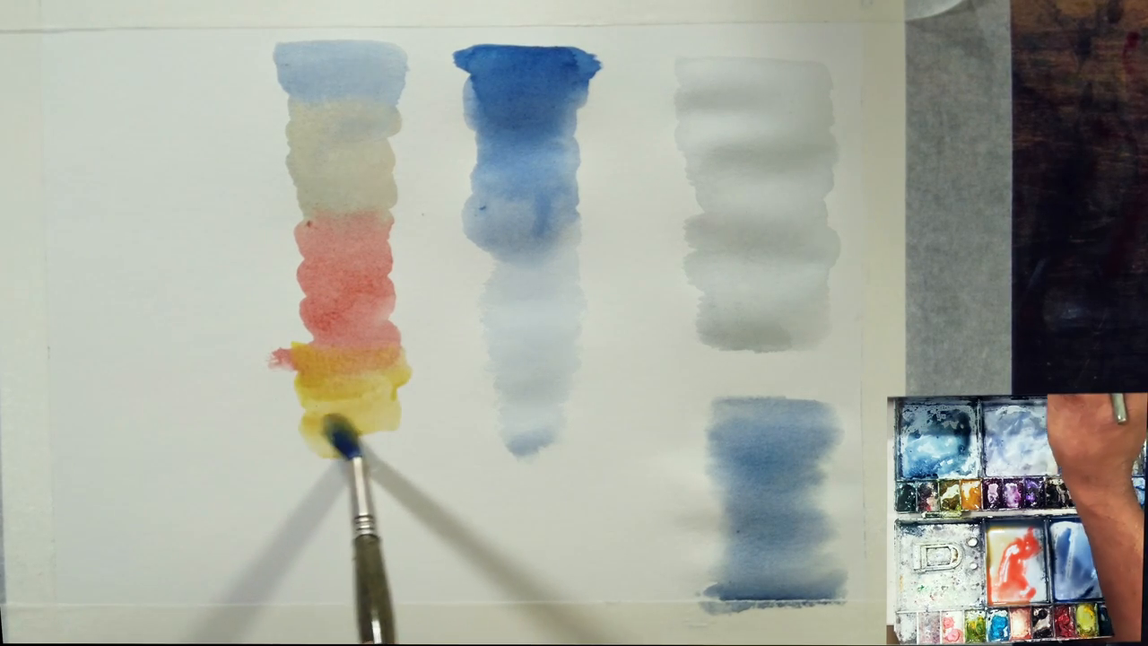